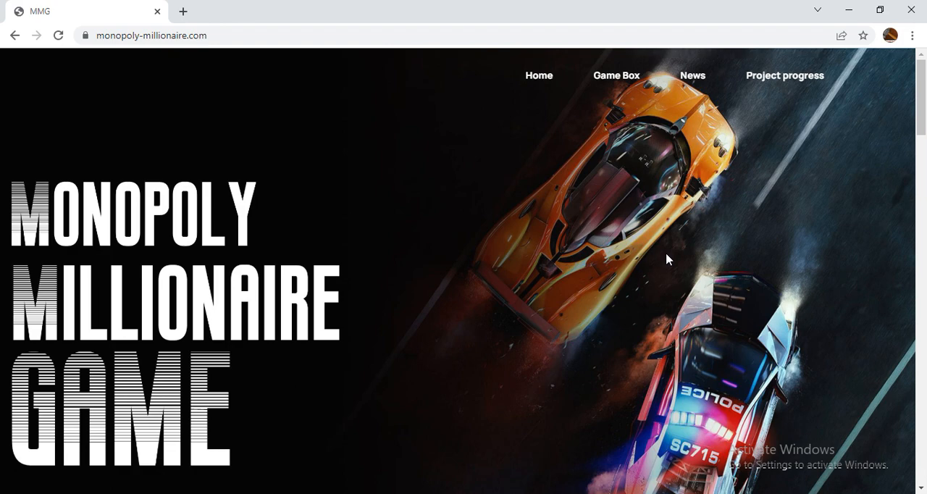
Scroll past the hero banner and across the MMG NFT Finance carousel to the Level 1–5 profit cards
scroll("down", 3)
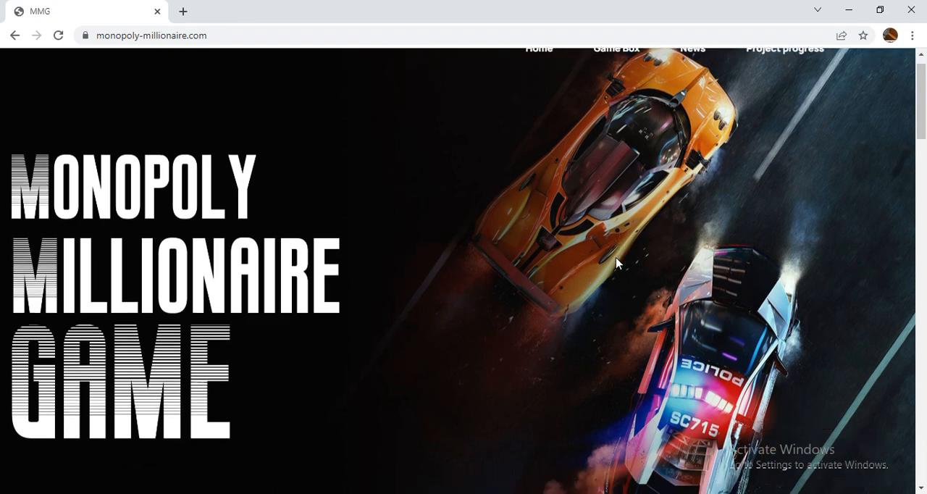
scroll("down", 3)
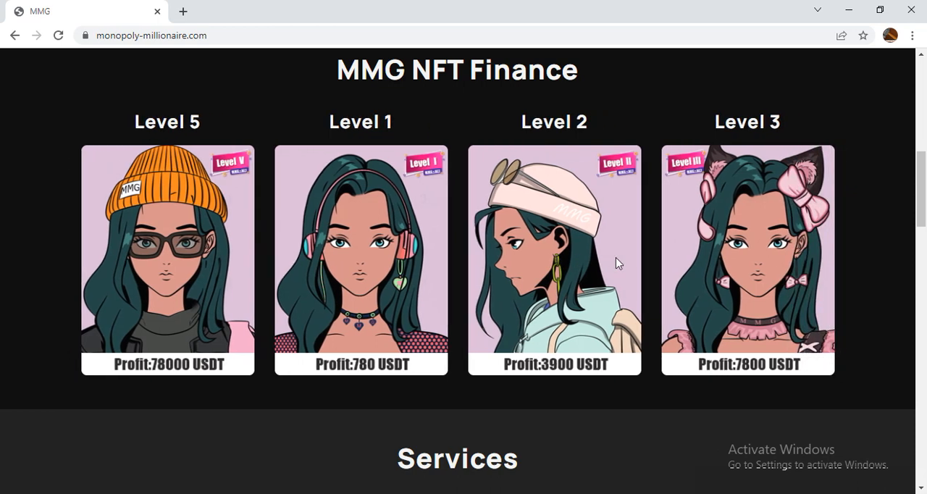
scroll("right", 3)
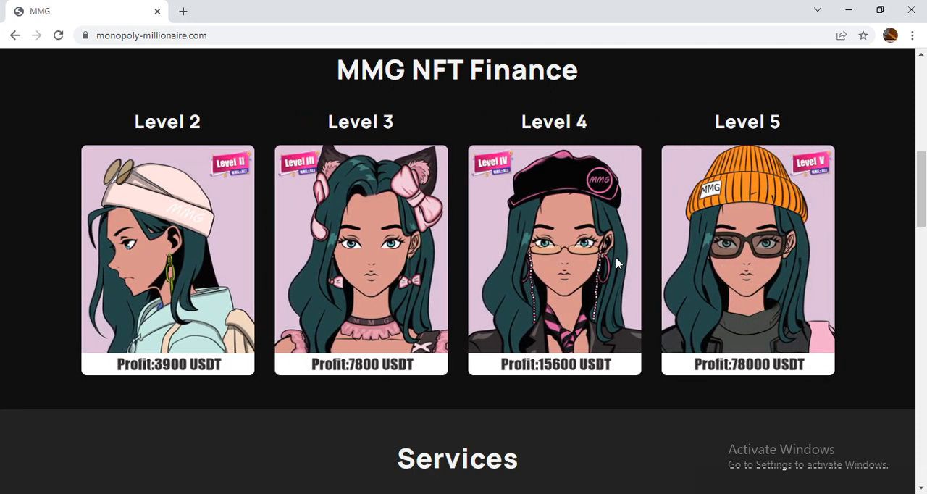
scroll("right", 3)
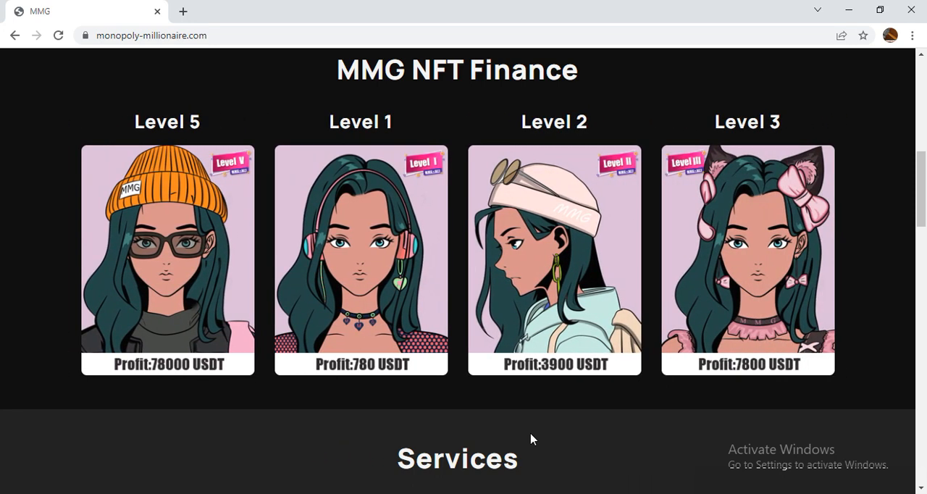
Reach the Services section and follow BUY NOW under BUY MMG to PancakeSwap
scroll("down", 3)
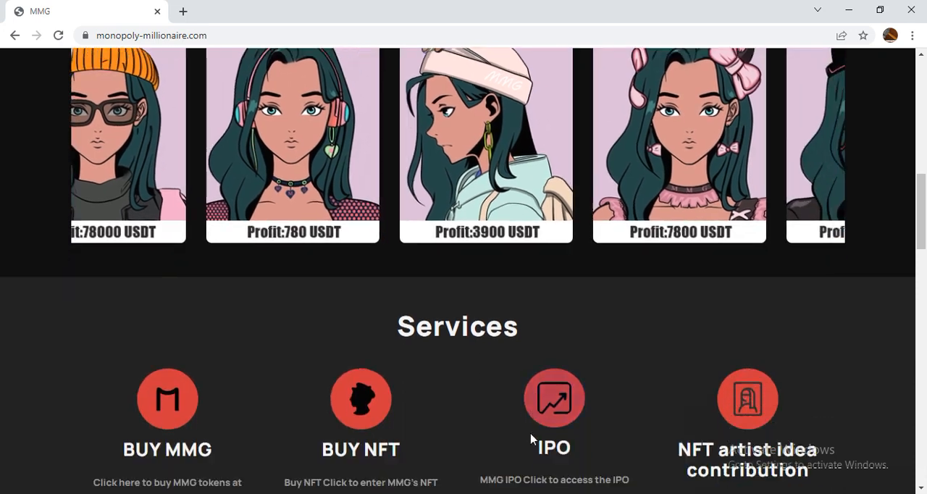
scroll("down", 3)
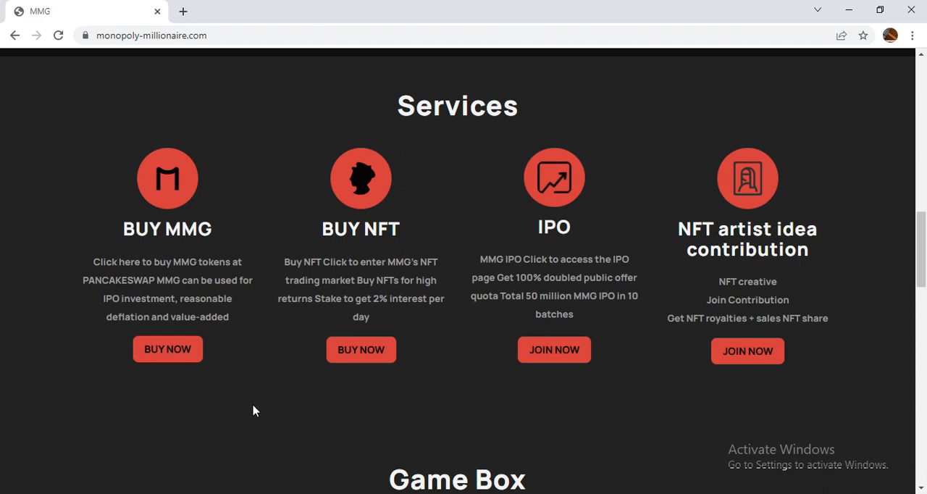
mouse_move(168, 349)
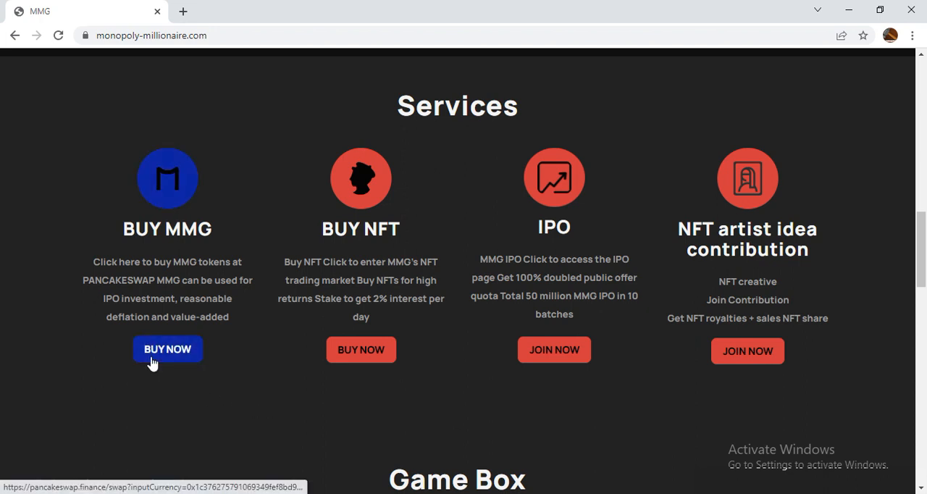
left_click(168, 349)
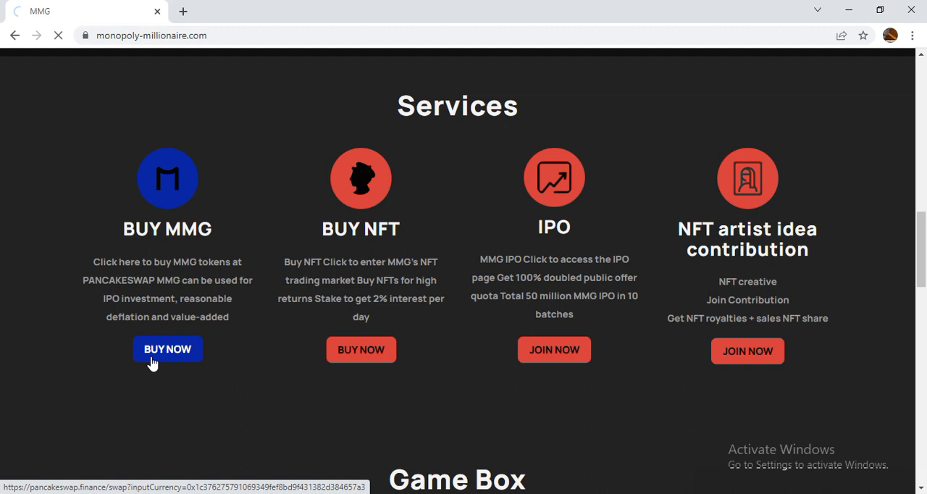
Let the PancakeSwap swap page load with MMG against CAKE and bring the swap panel into view
left_click(168, 349)
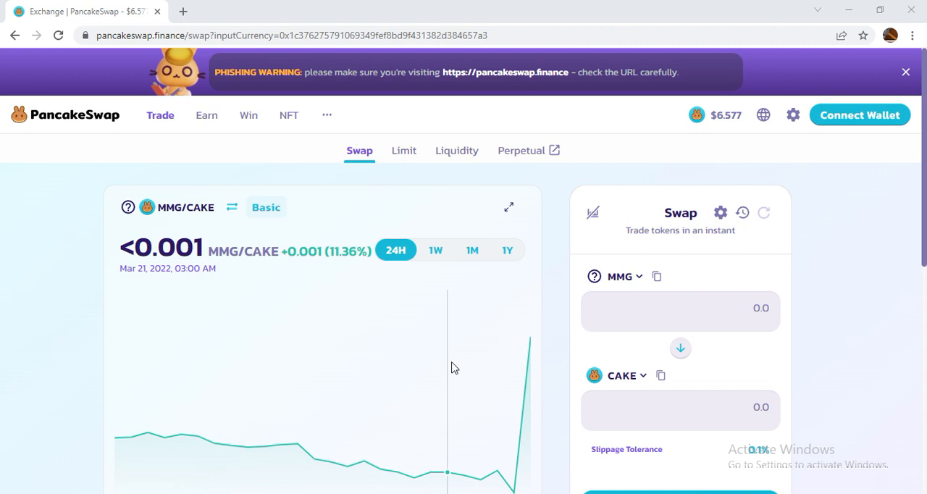
mouse_move(594, 331)
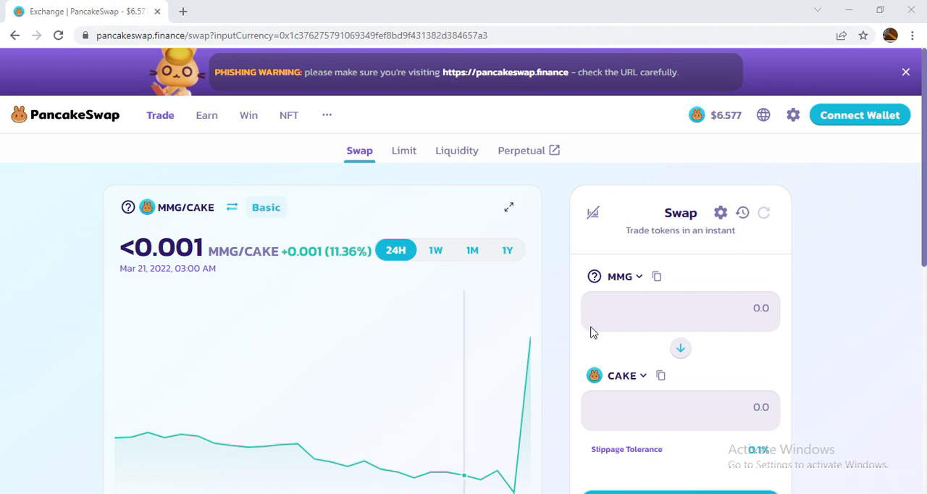
mouse_move(837, 123)
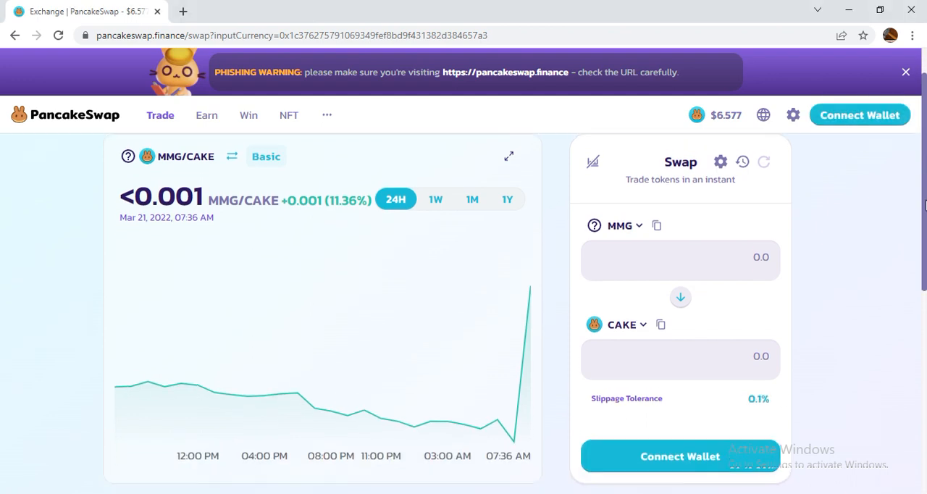
scroll("down", 3)
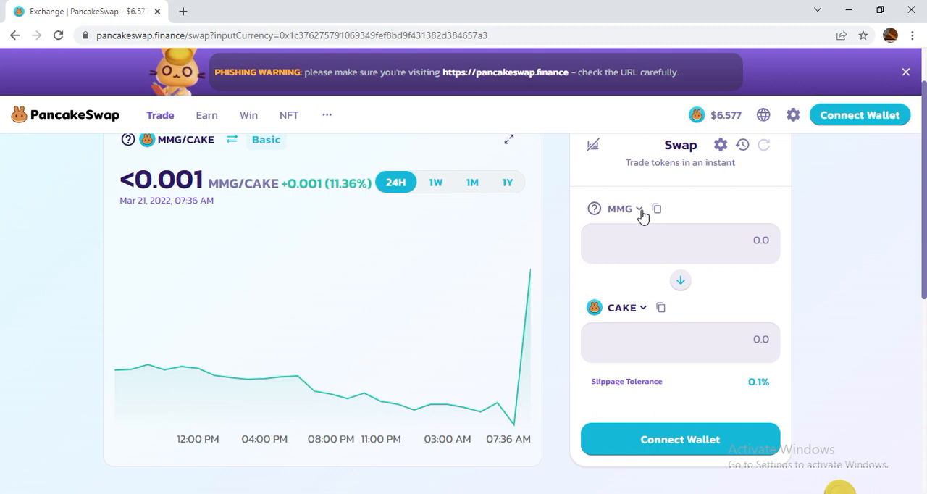
Choose BUSD as the other token and reverse the swap so BUSD buys MMG
left_click(618, 209)
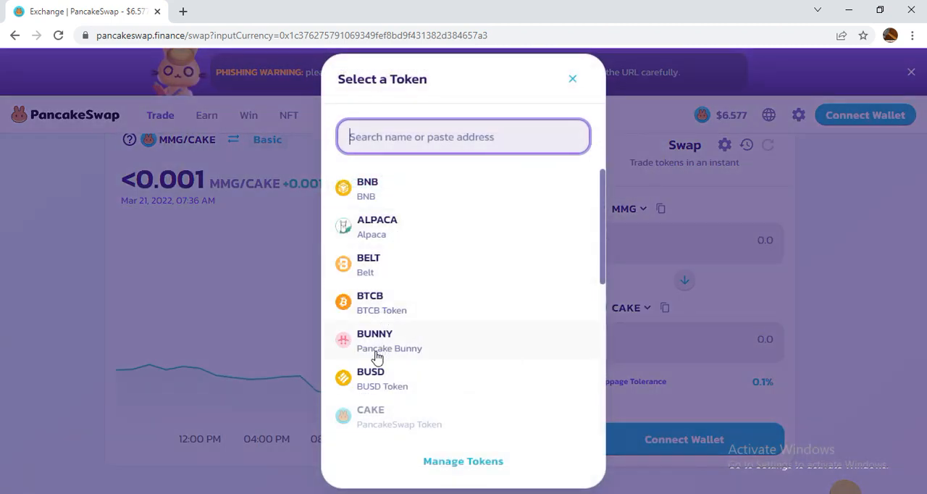
left_click(370, 377)
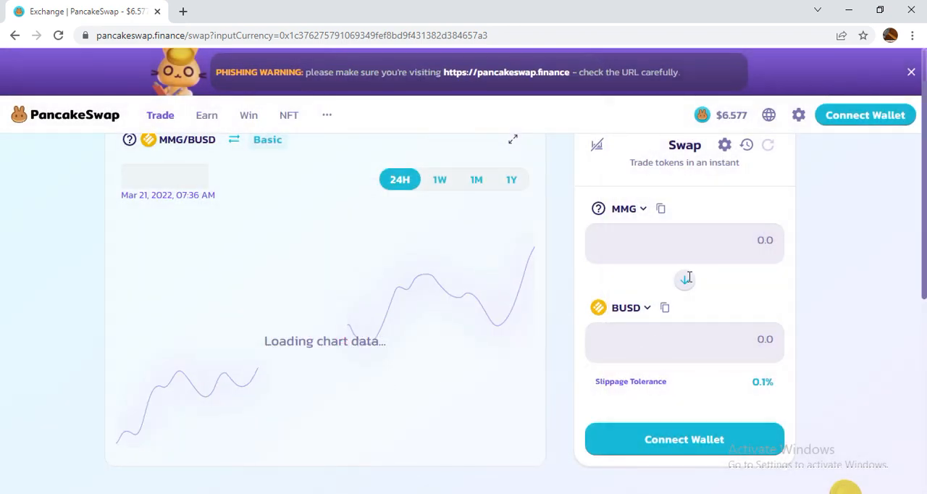
left_click(683, 281)
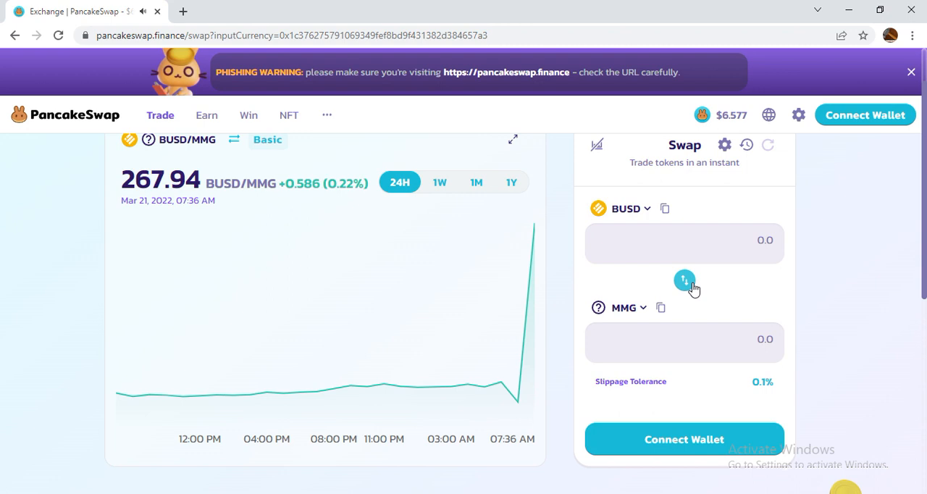
left_click(684, 280)
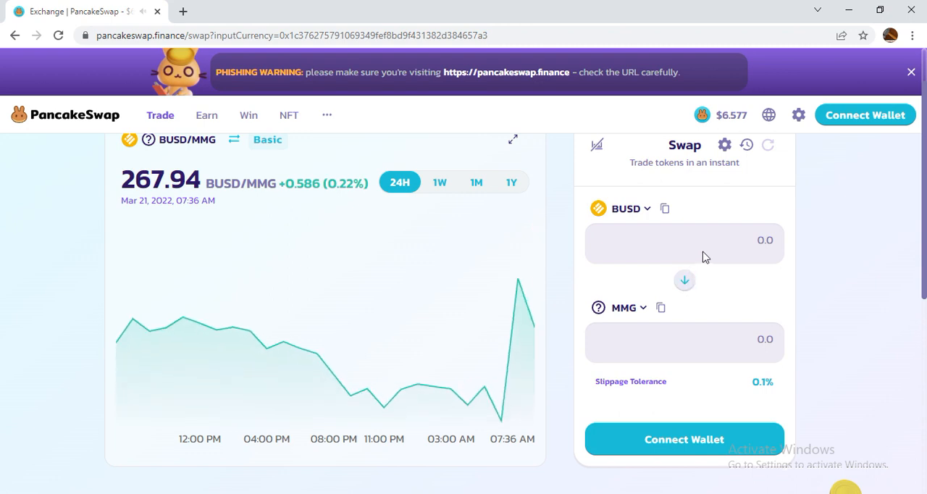
mouse_move(765, 241)
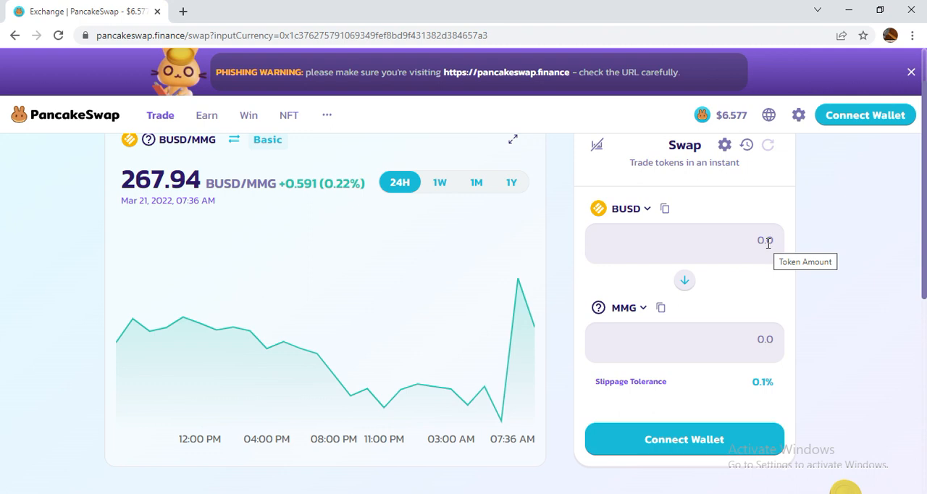
Enter 1000 BUSD for a quote of about 267,588 MMG and attempt Connect Wallet
type("1000")
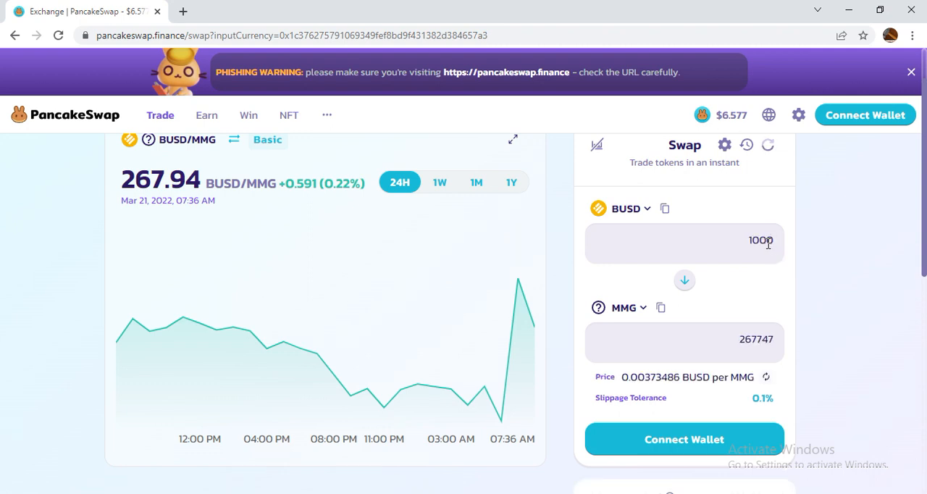
mouse_move(746, 343)
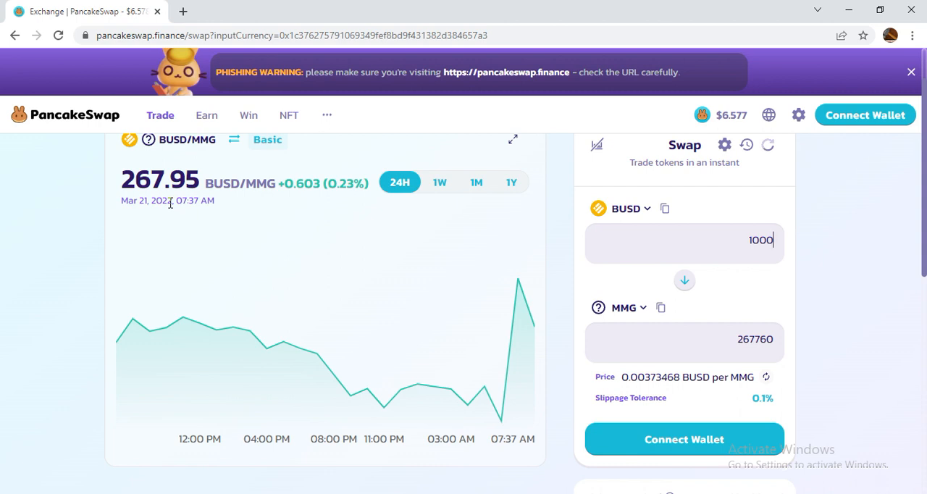
mouse_move(249, 259)
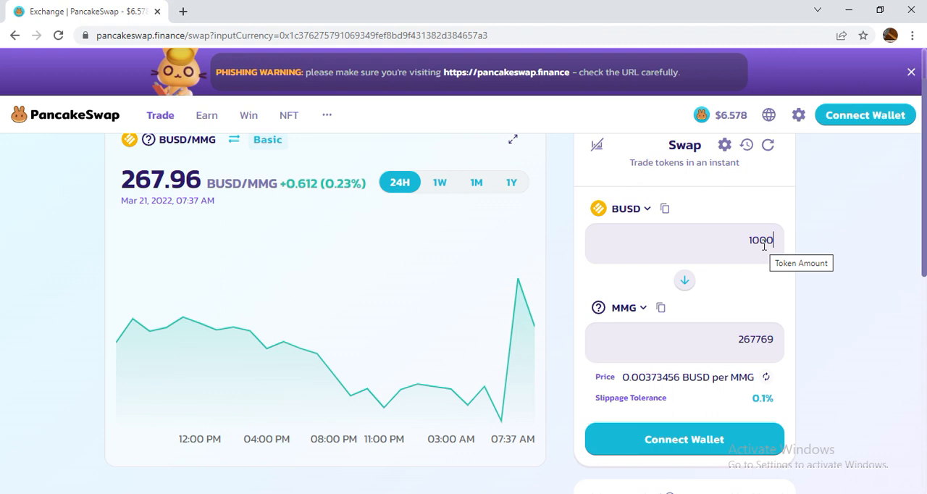
mouse_move(746, 343)
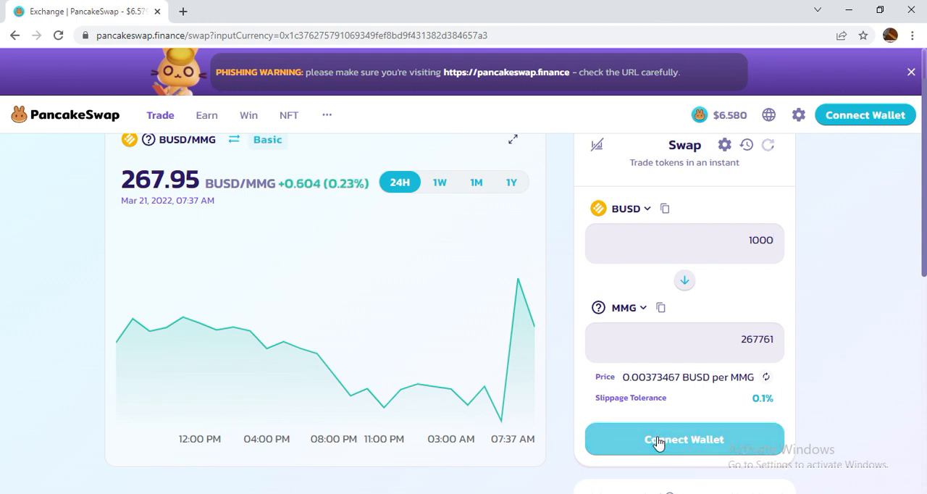
mouse_move(660, 455)
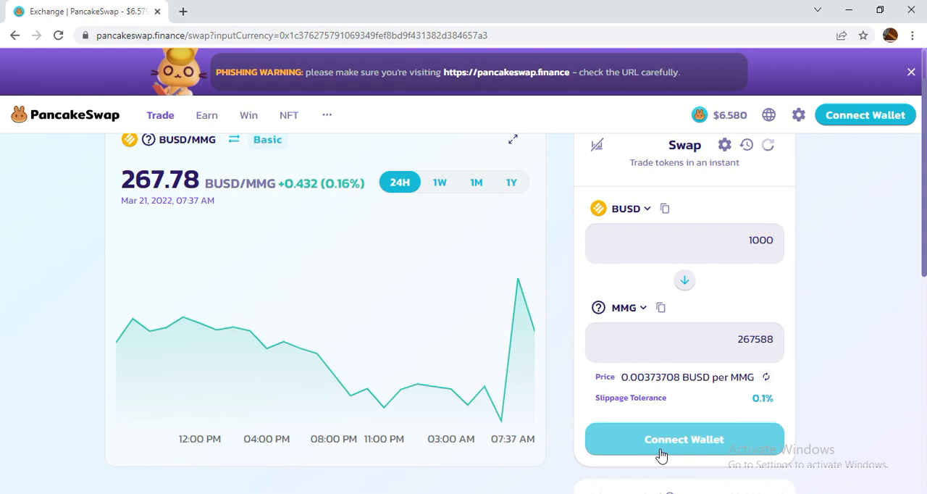
left_click(683, 240)
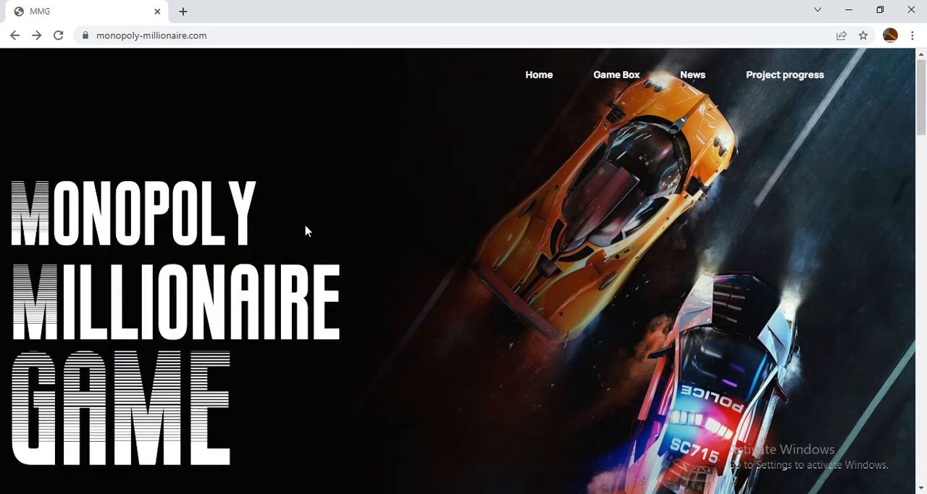
Scroll through the Services cards and Game Box gallery until the Contact footer appears
scroll("down", 3)
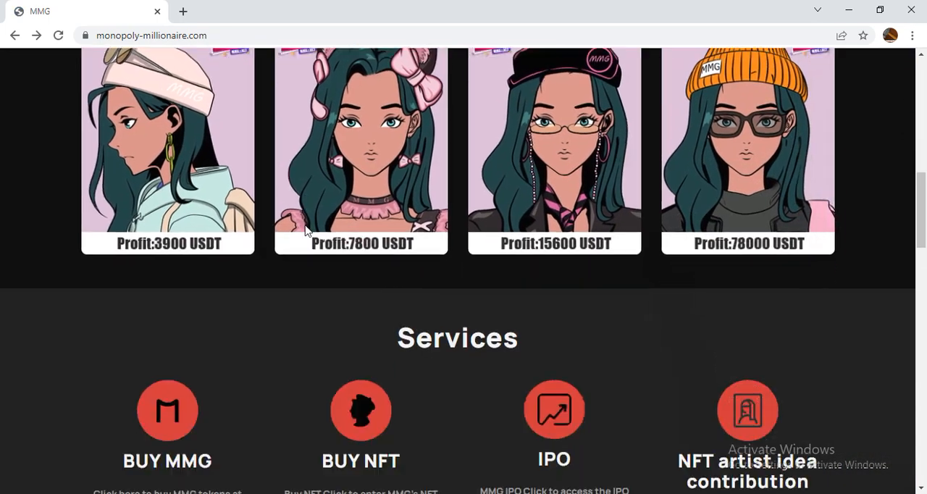
scroll("down", 3)
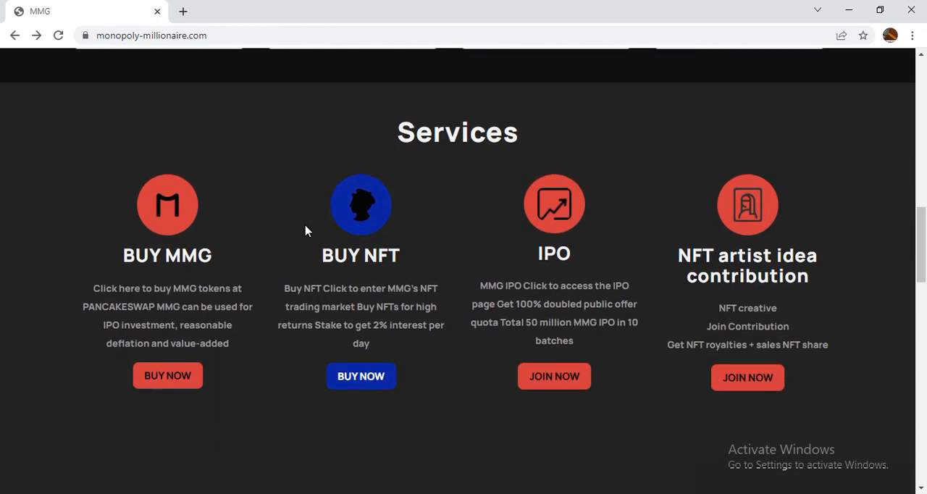
scroll("down", 3)
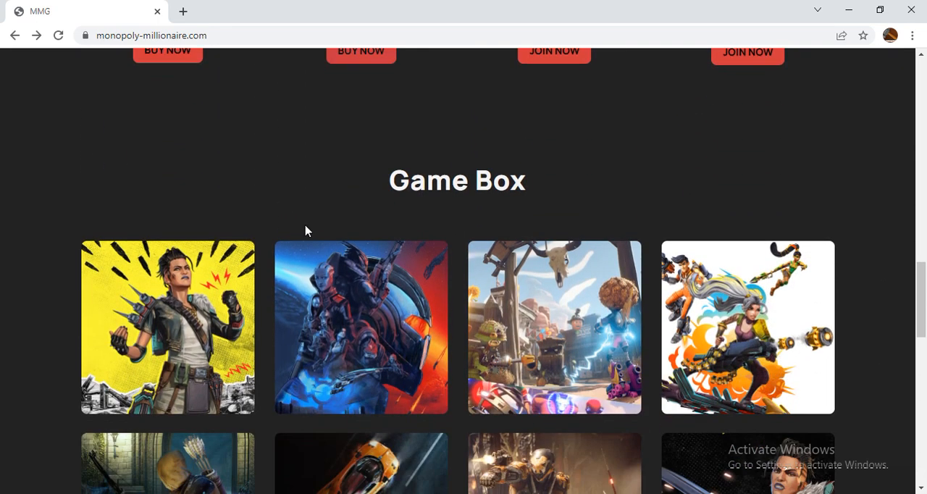
scroll("down", 3)
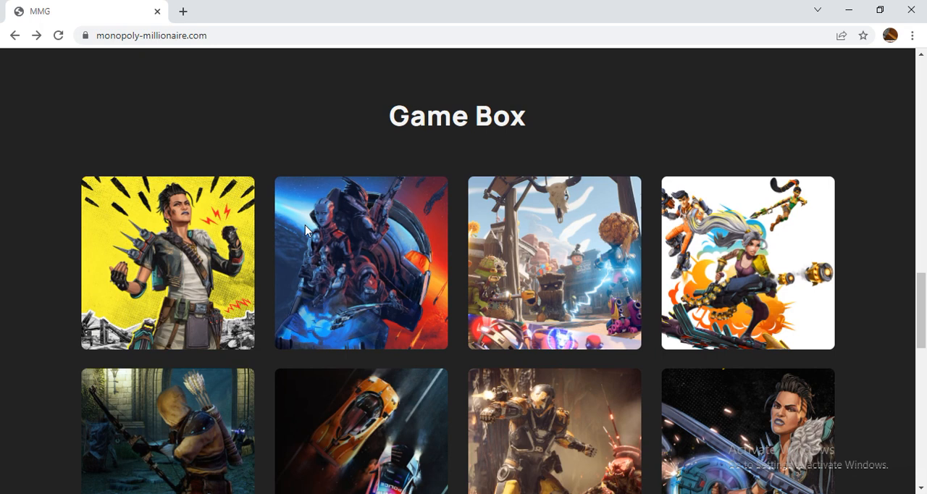
scroll("down", 3)
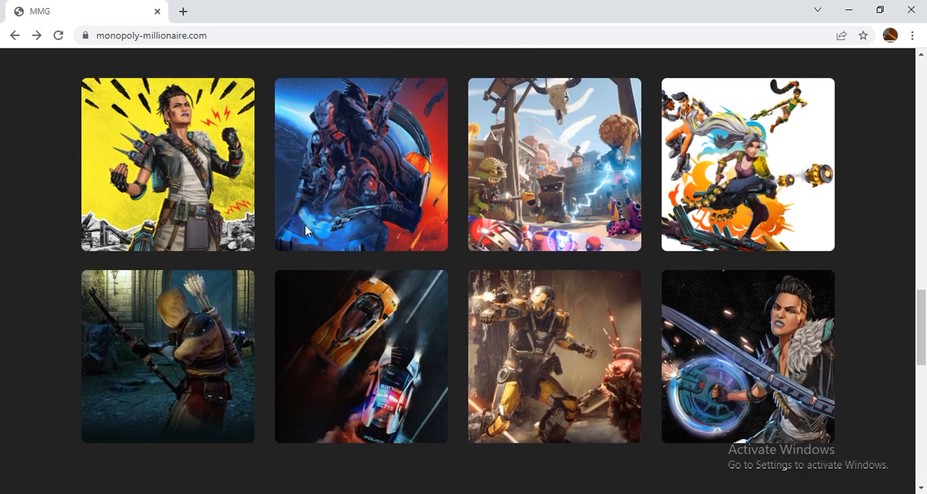
mouse_move(701, 367)
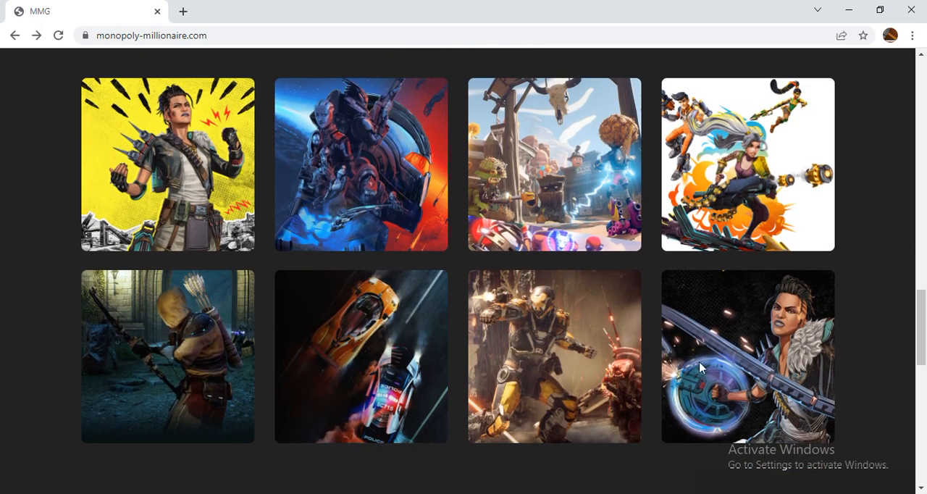
mouse_move(779, 379)
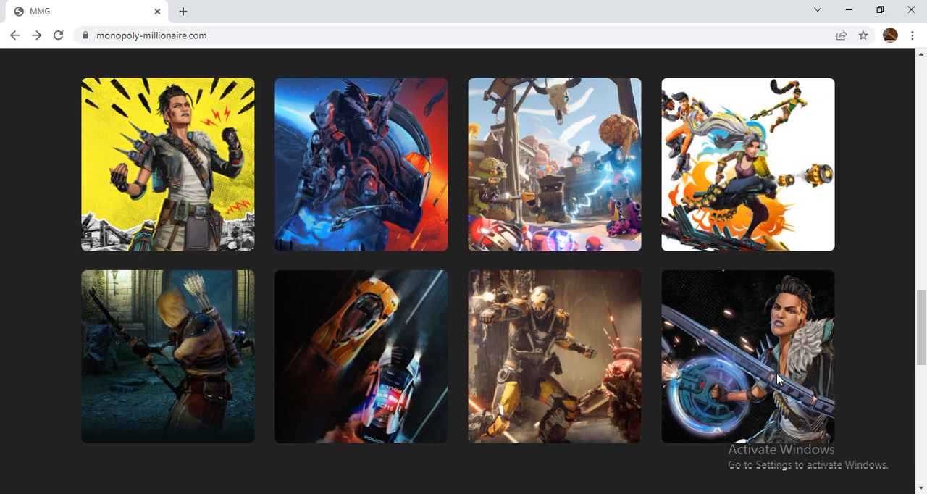
mouse_move(588, 370)
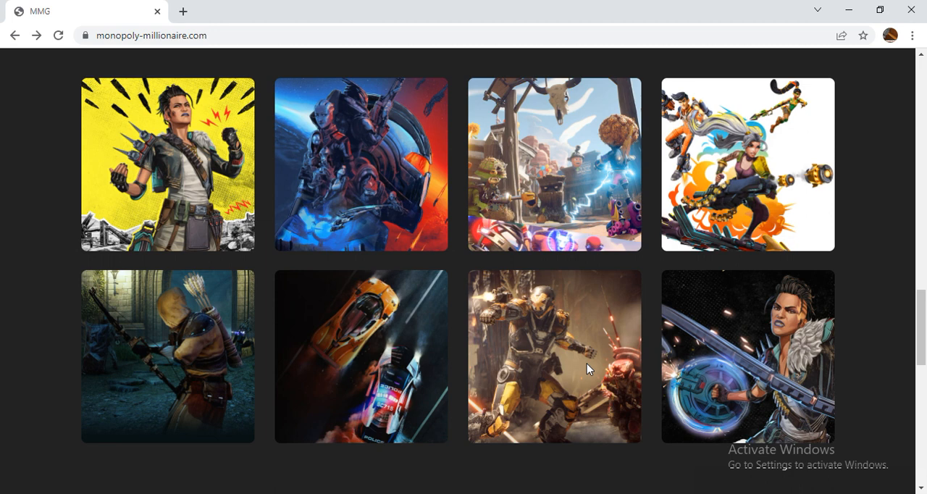
mouse_move(469, 347)
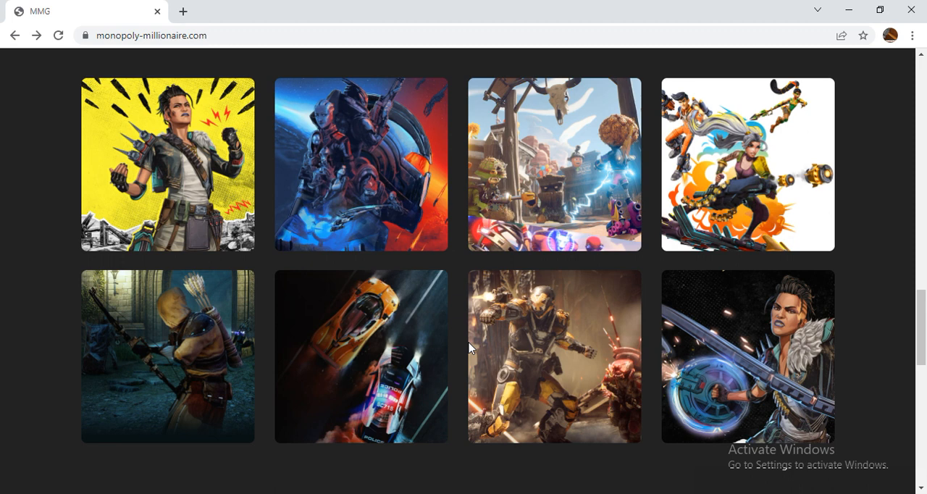
mouse_move(813, 239)
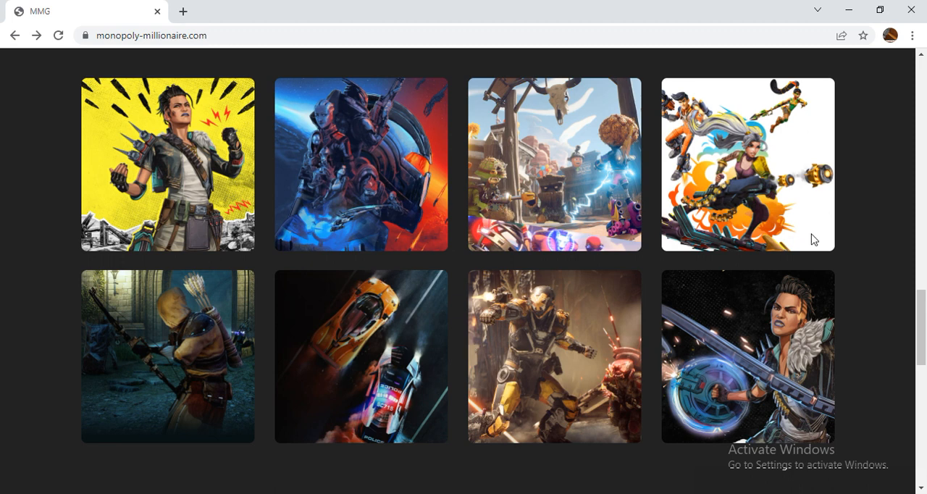
mouse_move(585, 294)
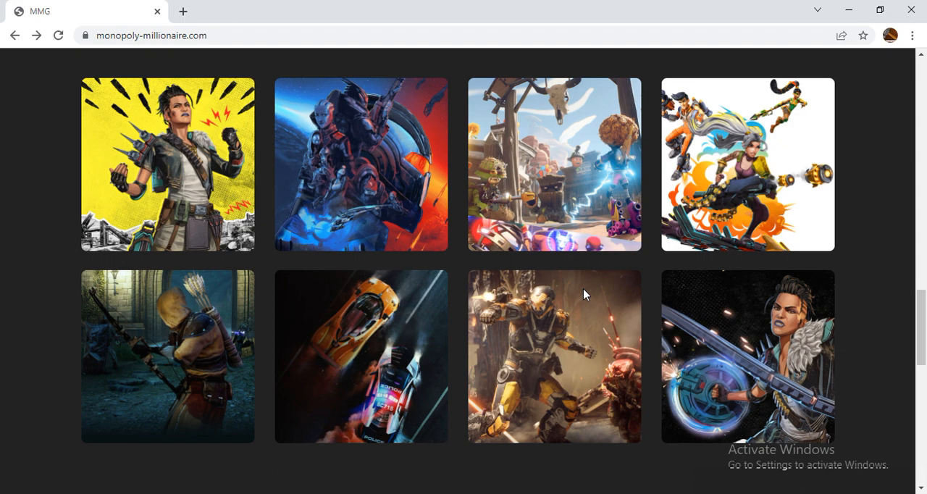
scroll("down", 3)
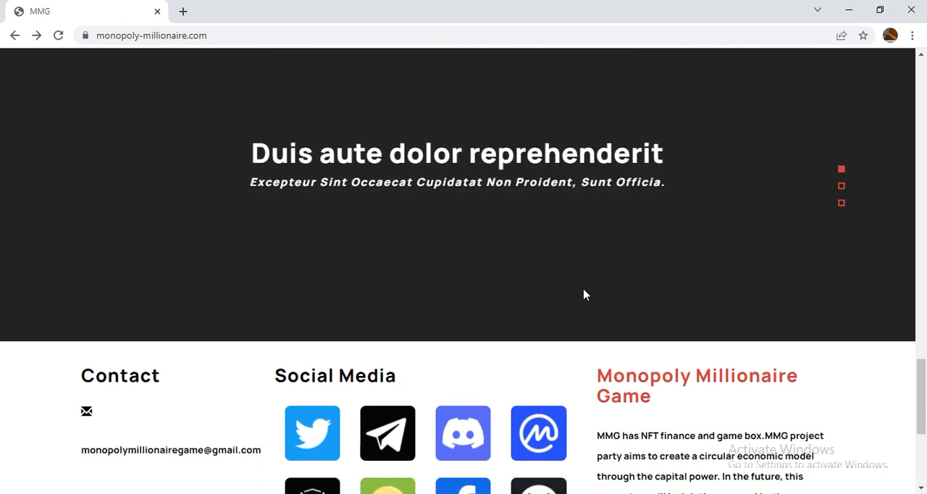
Scroll to show the footer's contact email, social media links and project description
scroll("down", 3)
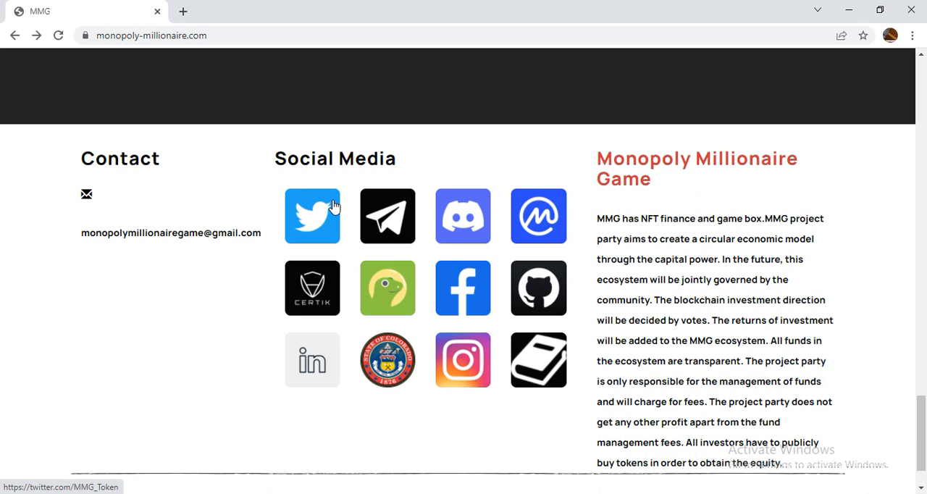
mouse_move(464, 215)
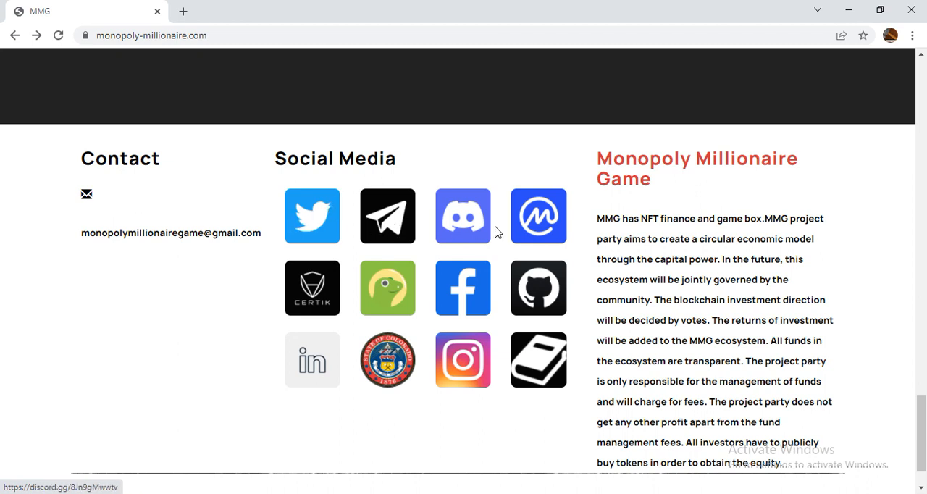
mouse_move(313, 287)
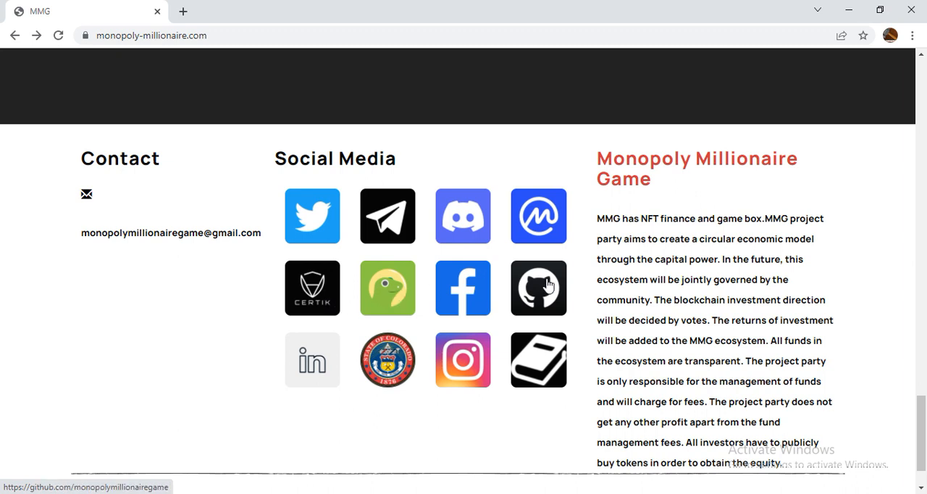
mouse_move(387, 359)
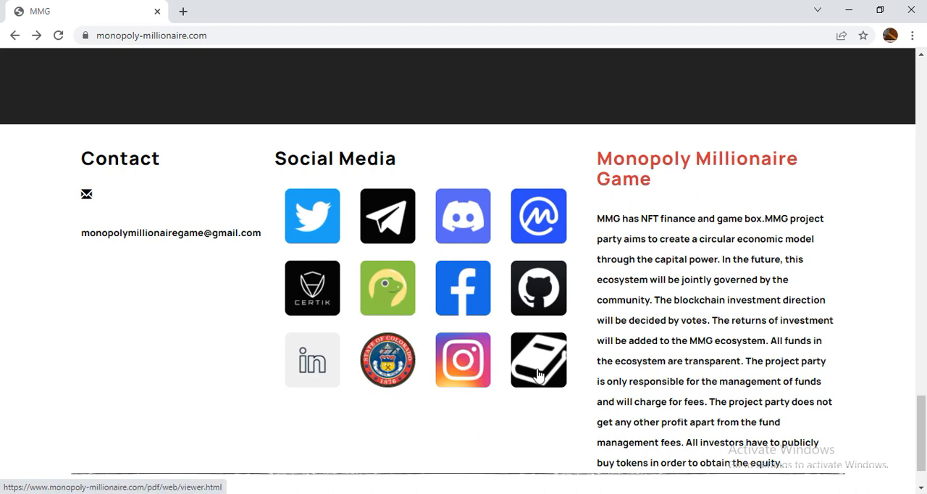
mouse_move(538, 359)
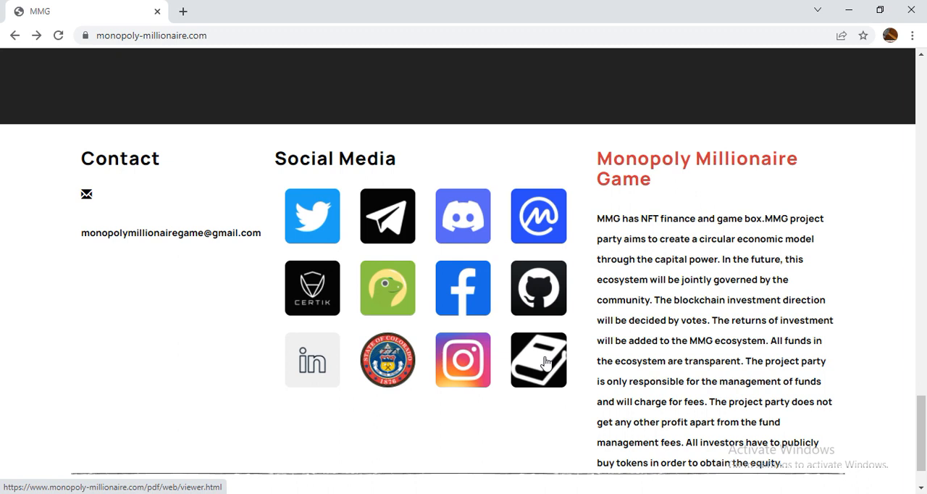
mouse_move(267, 407)
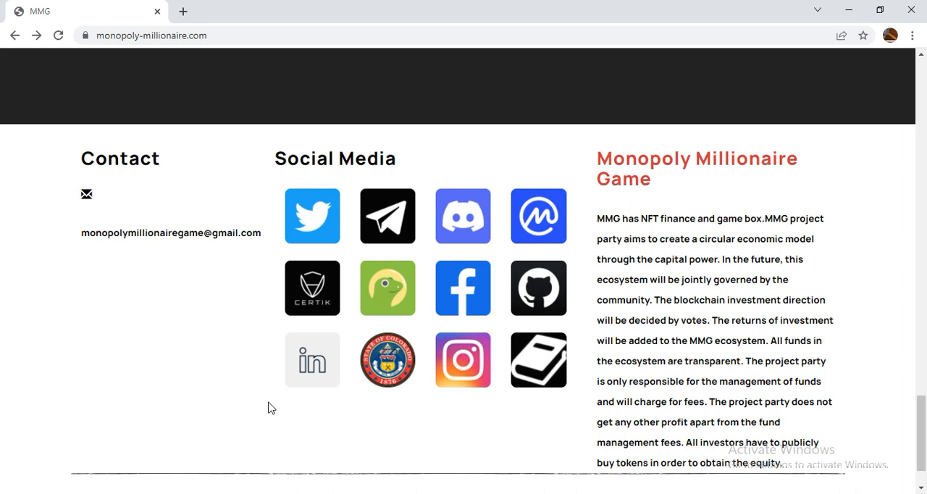
mouse_move(119, 229)
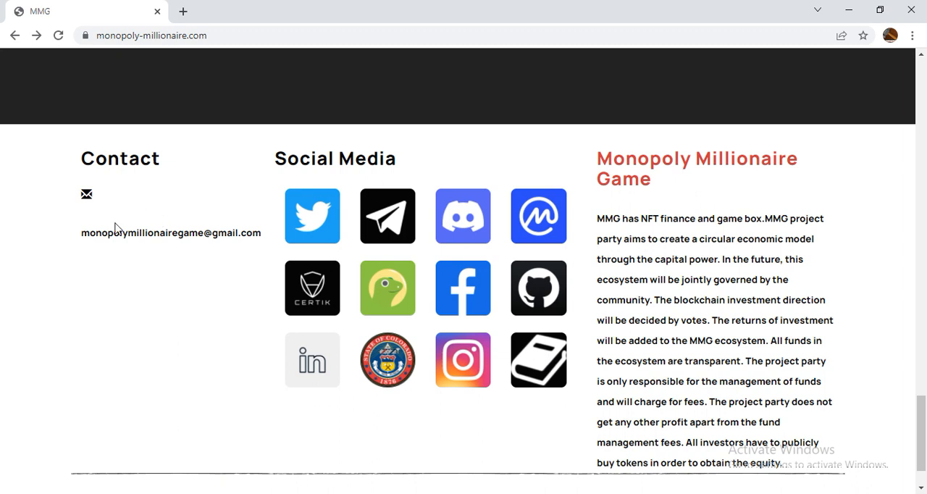
mouse_move(121, 249)
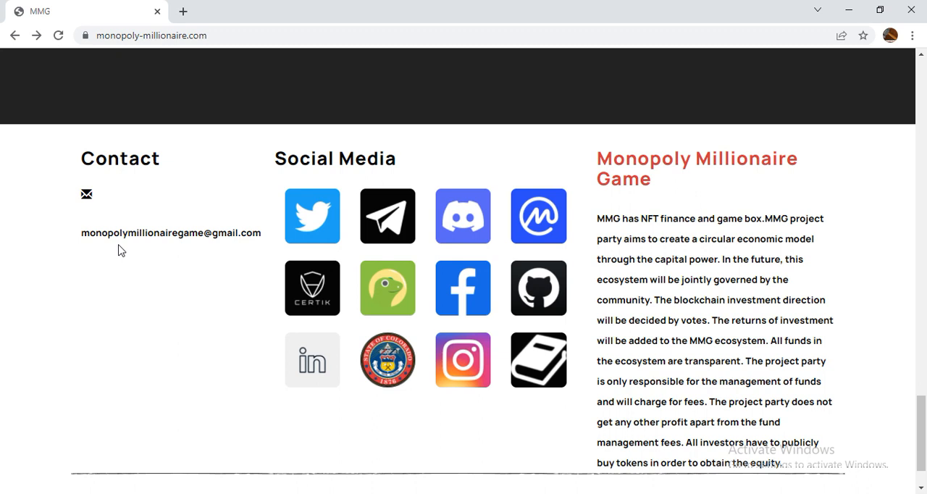
mouse_move(268, 246)
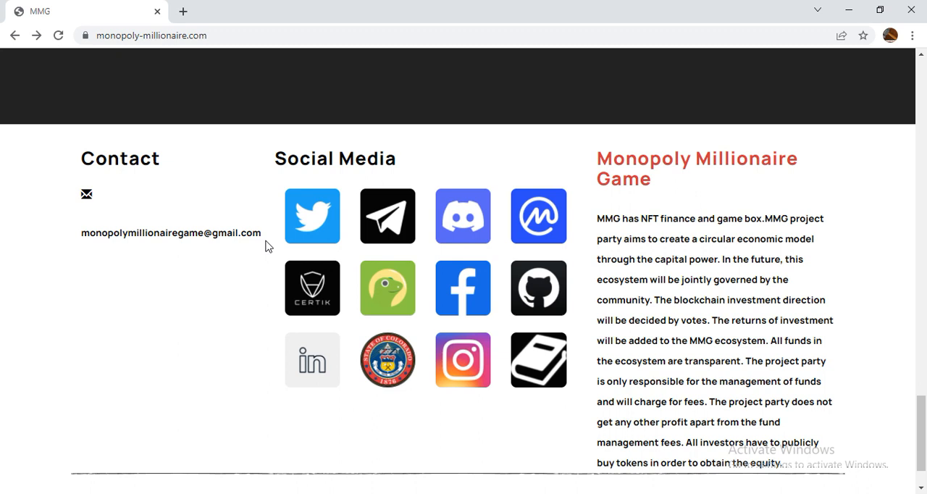
mouse_move(528, 324)
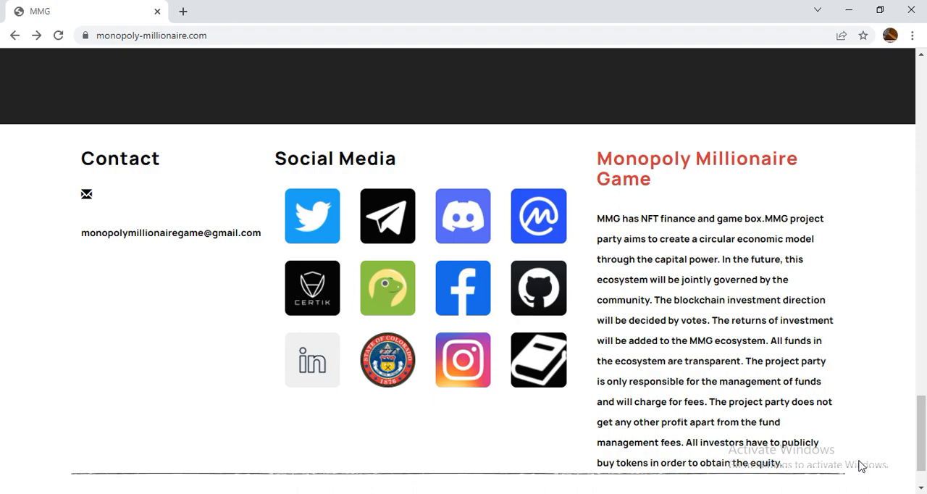
mouse_move(879, 485)
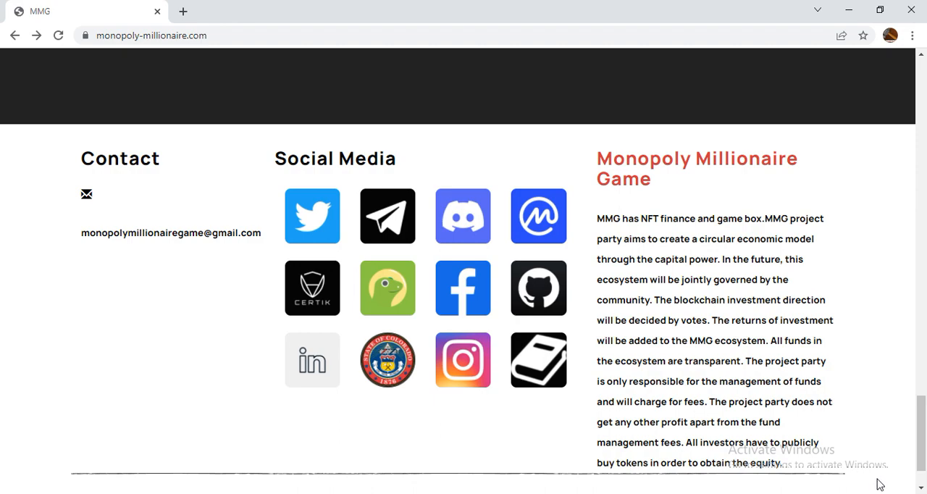